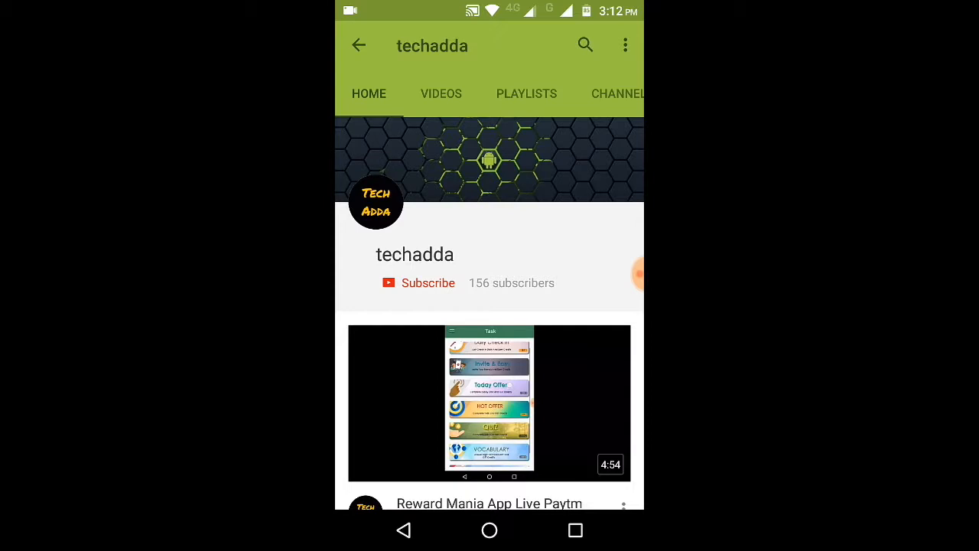
# Subscribe to techadda with the notification bell on, then return to the home screen
pyautogui.click(419, 282)
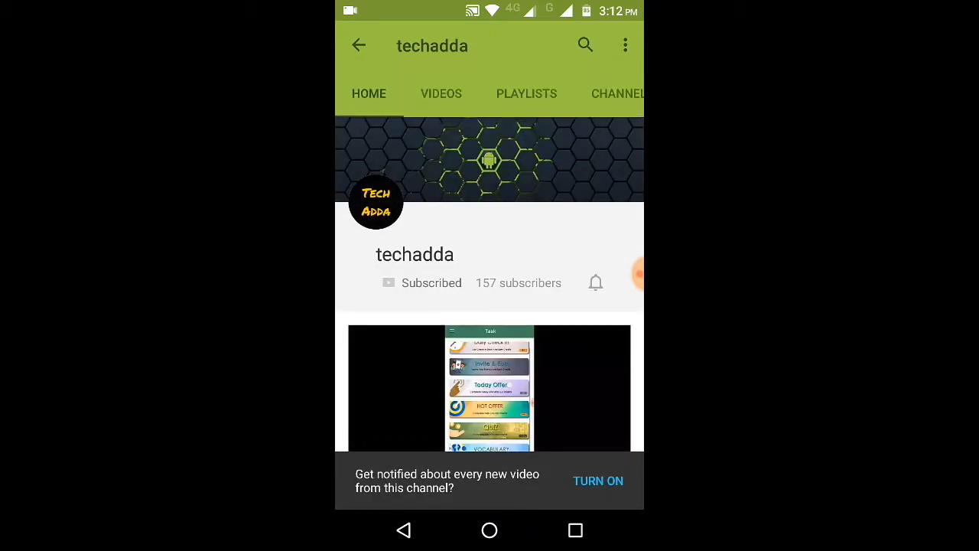
pyautogui.click(596, 282)
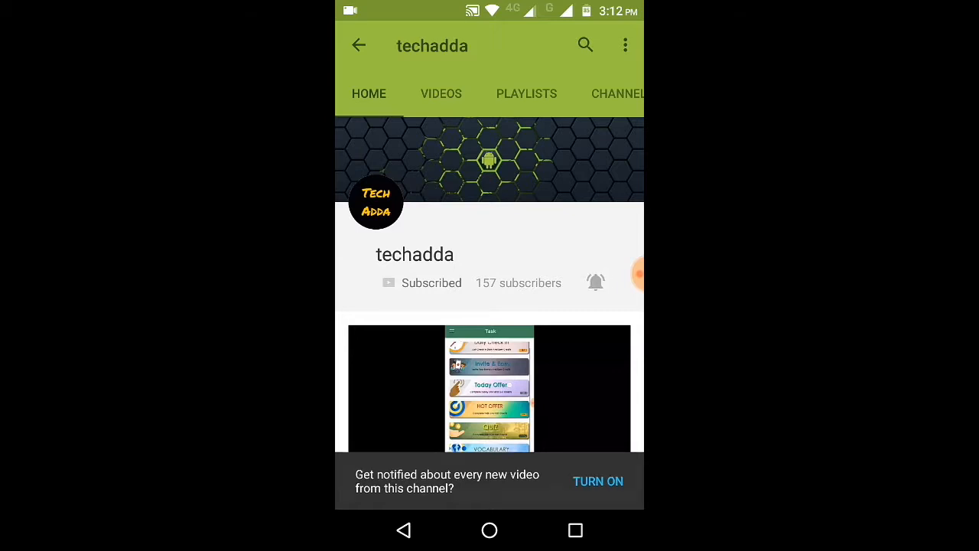
pyautogui.click(597, 481)
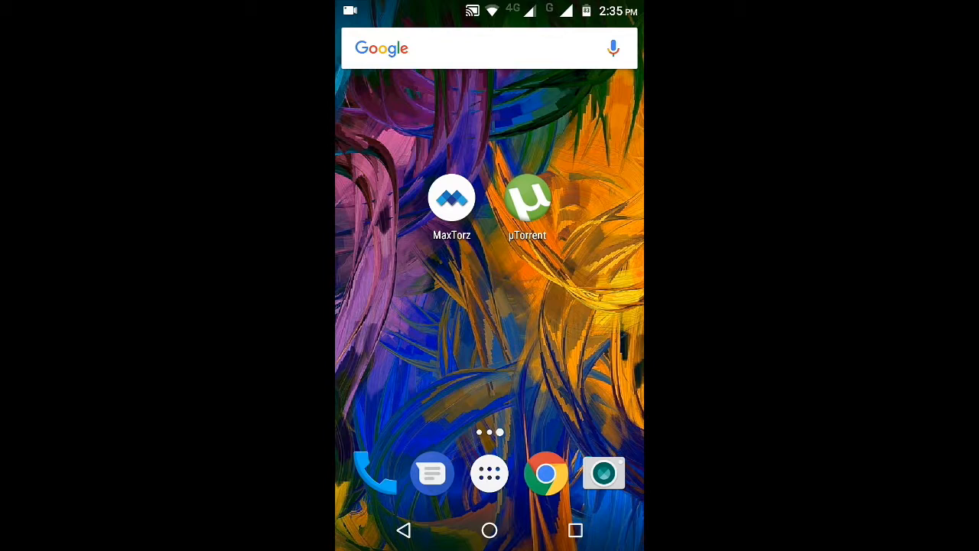
# Launch MaxTorz, dismiss the torrent quality warning, and show the torrent source list
pyautogui.click(451, 198)
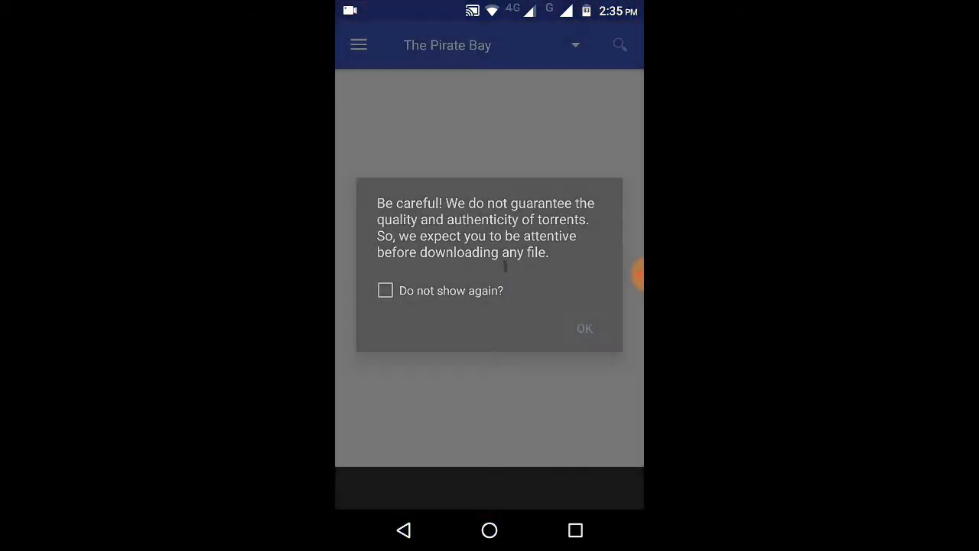
pyautogui.click(585, 328)
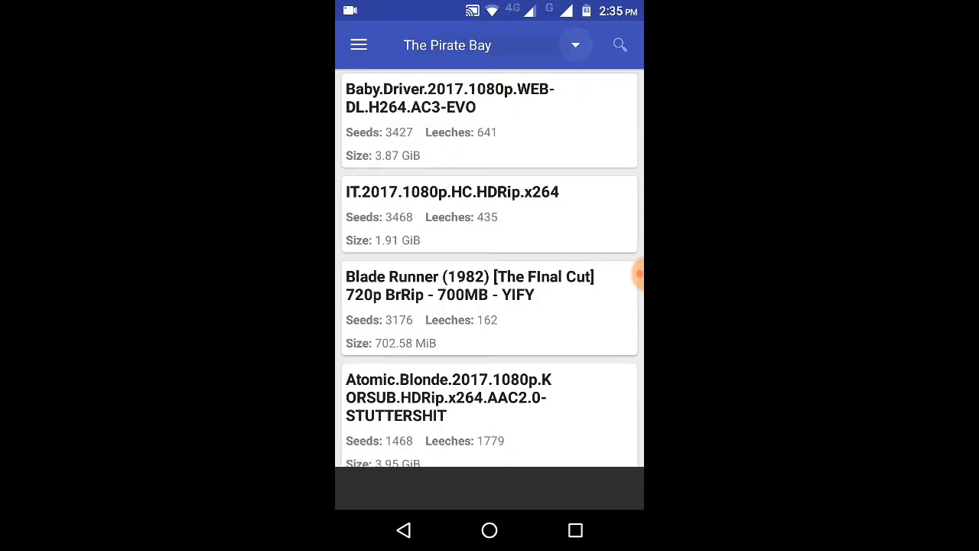
pyautogui.click(575, 45)
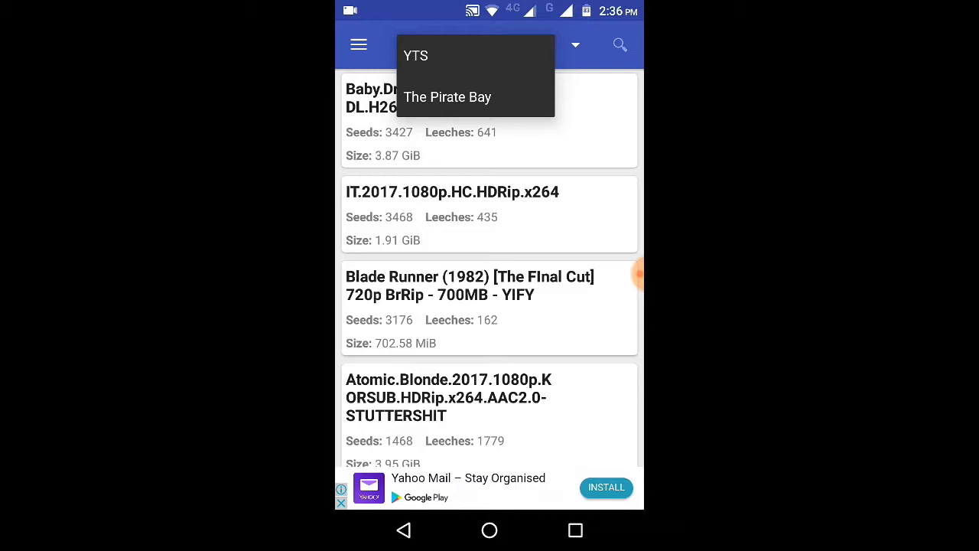
# Switch the source to YTS, scroll its latest movies, and open search
pyautogui.click(415, 55)
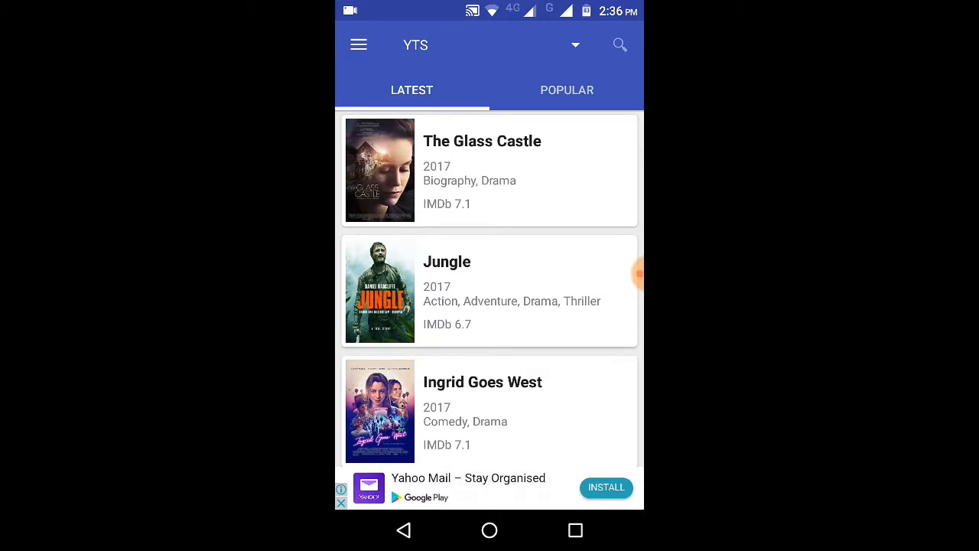
pyautogui.scroll(-3)
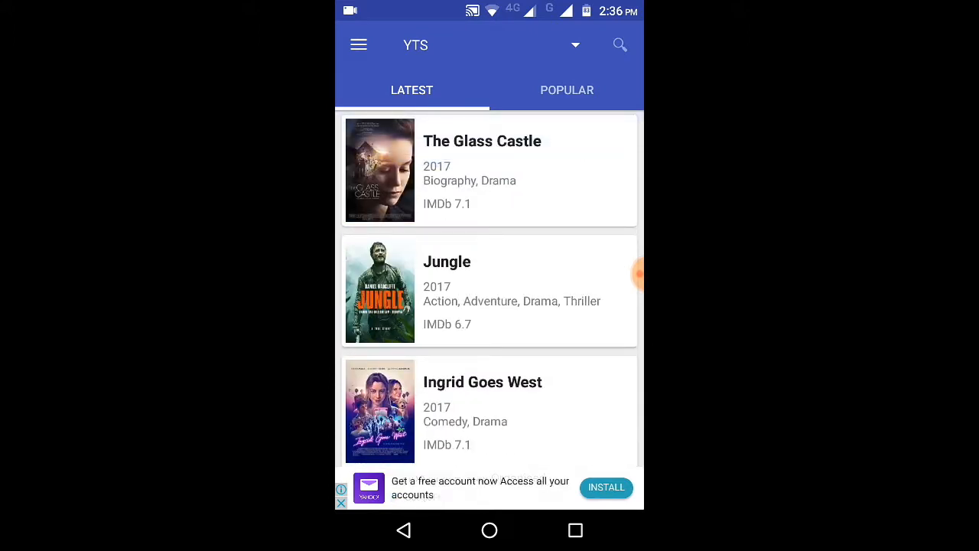
pyautogui.scroll(-3)
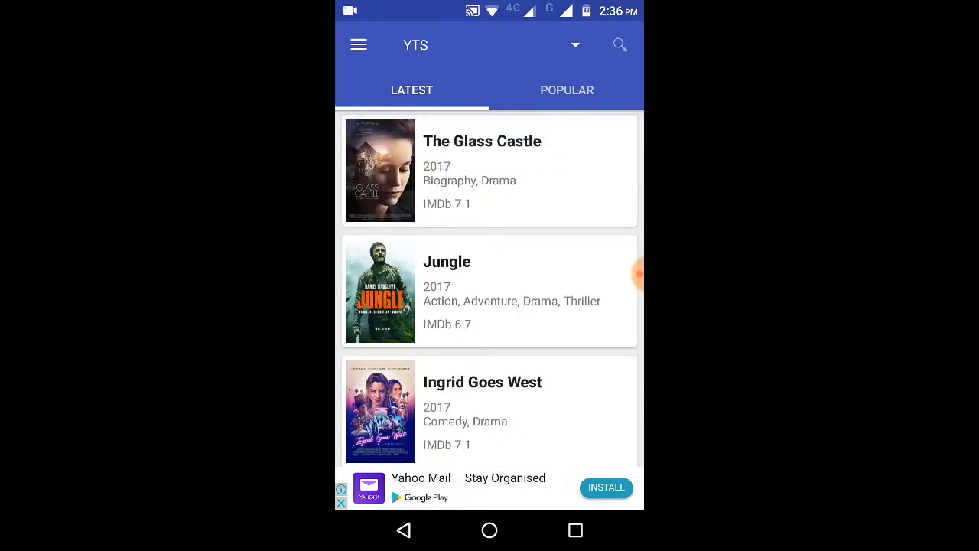
pyautogui.click(620, 44)
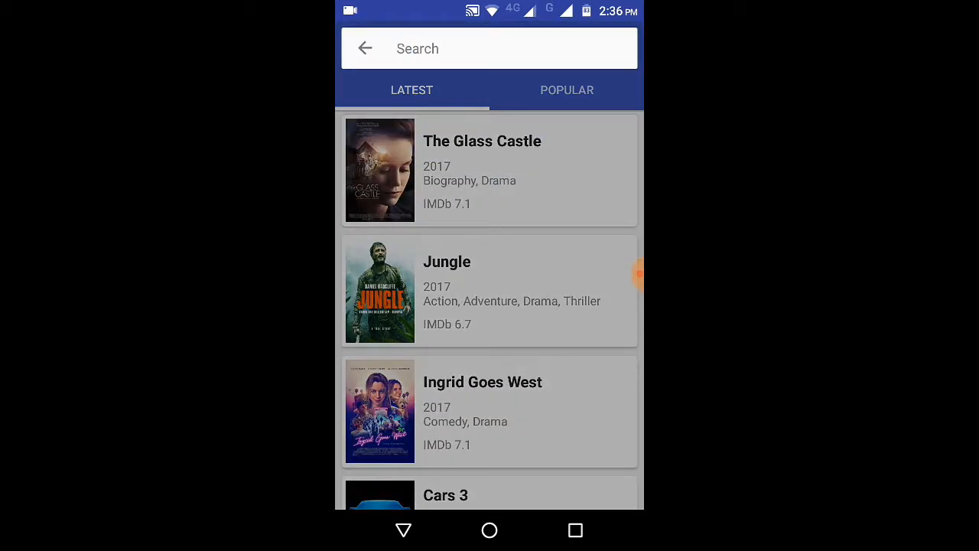
# Open Cars 3's movie details and send it to the torrent app for download
pyautogui.click(365, 48)
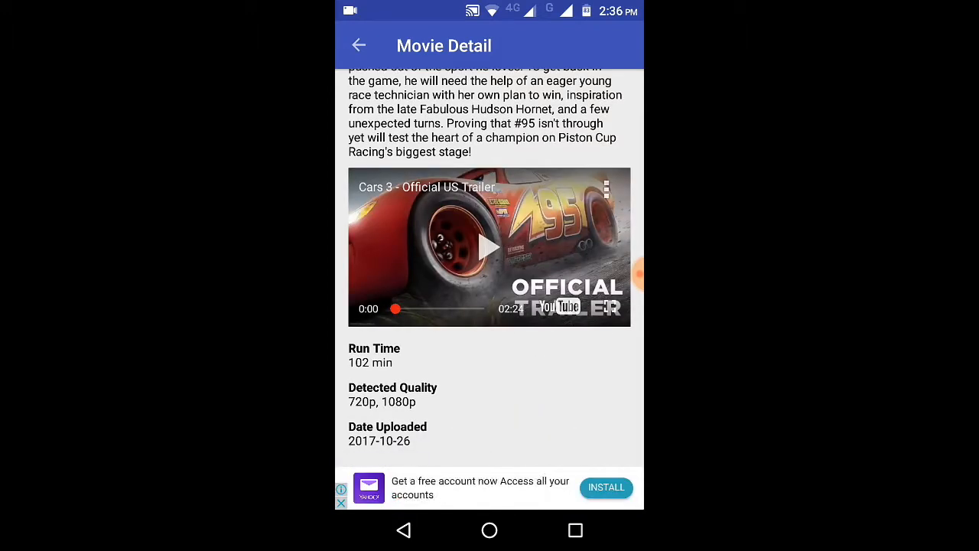
pyautogui.scroll(3)
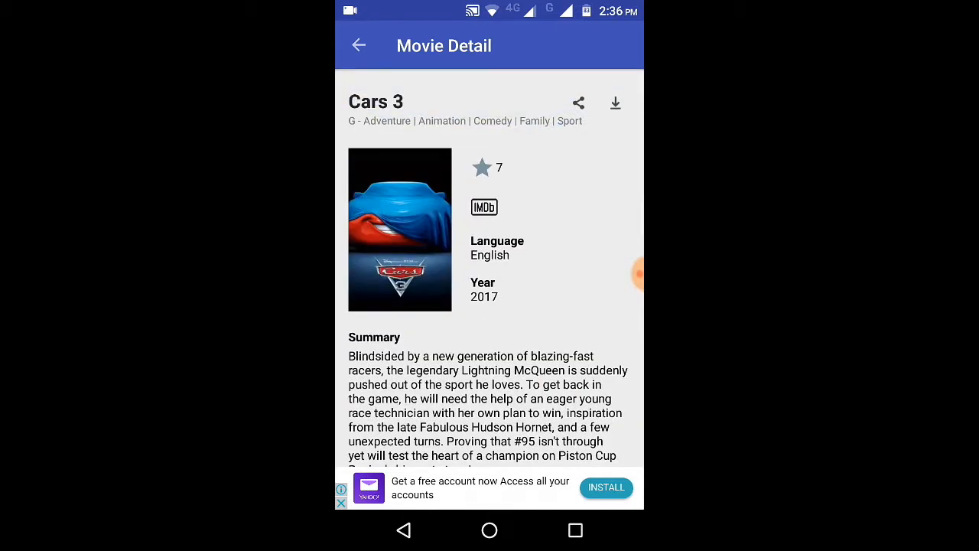
pyautogui.click(614, 102)
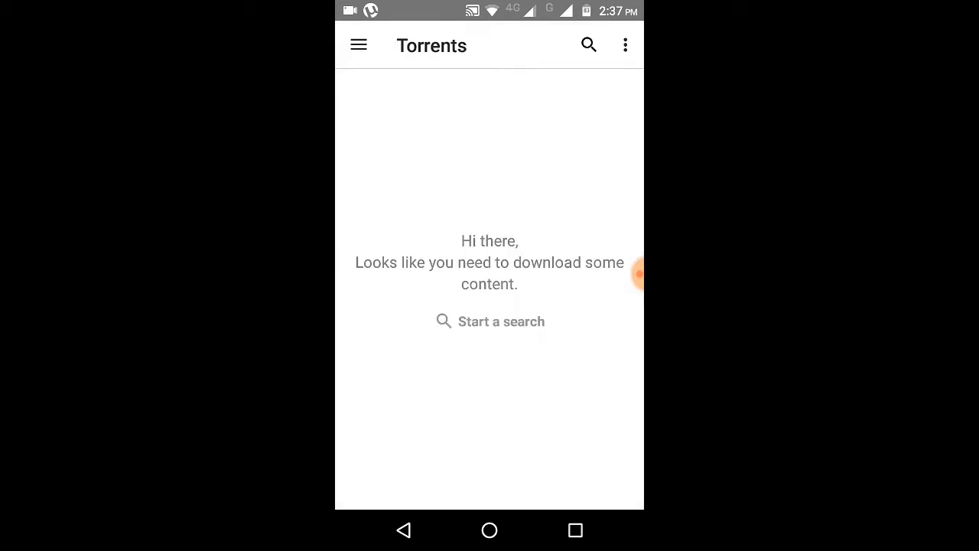
# Finish uTorrent's getting-started tips, then delete the Cars 3 720p torrent
pyautogui.click(588, 44)
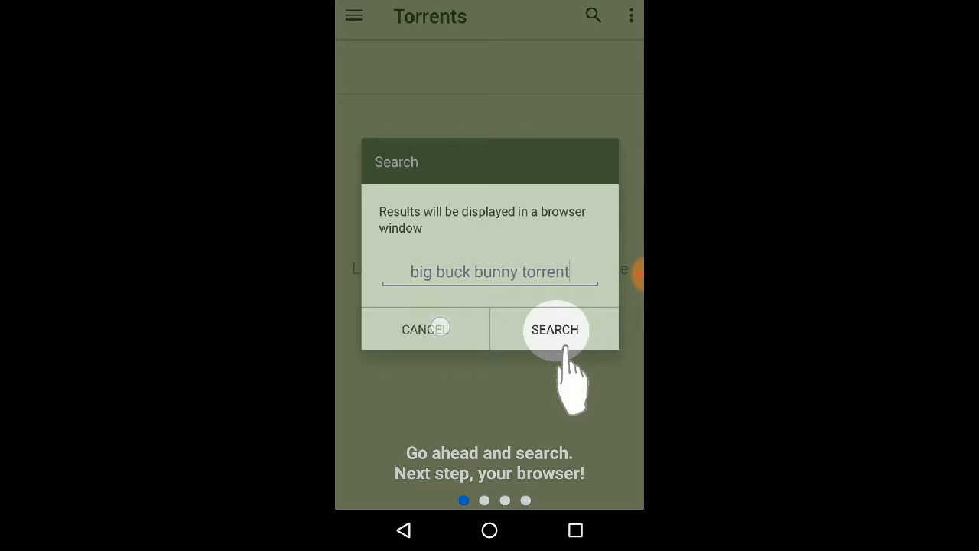
pyautogui.click(554, 329)
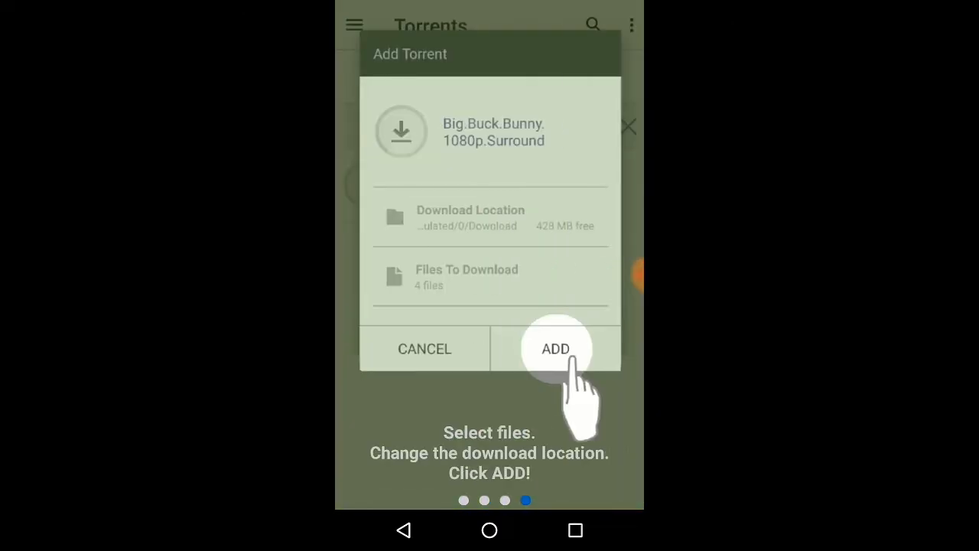
pyautogui.click(555, 349)
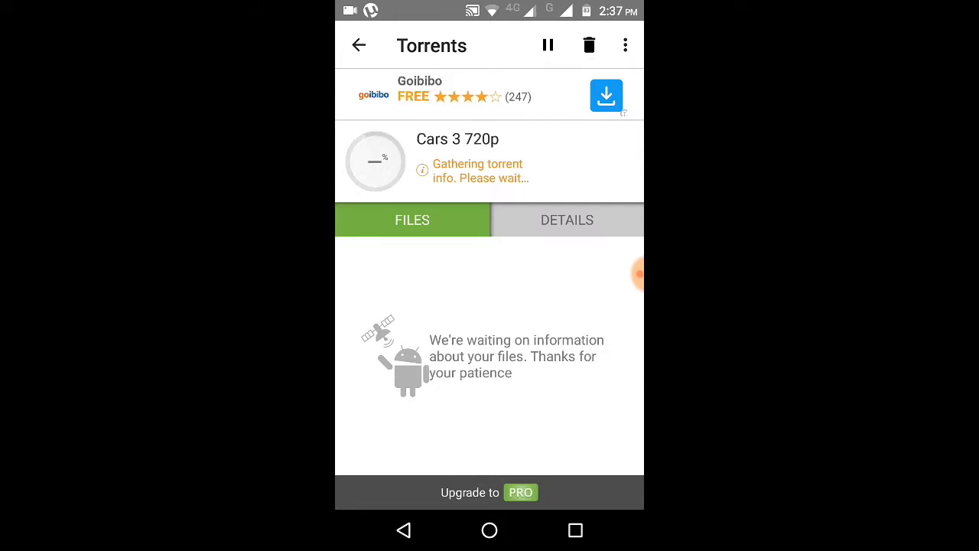
pyautogui.click(589, 44)
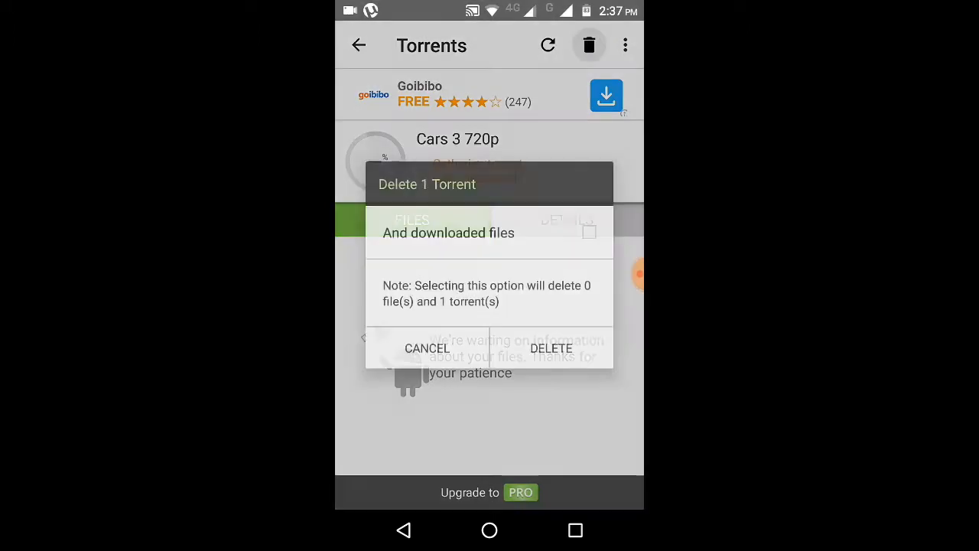
pyautogui.click(551, 348)
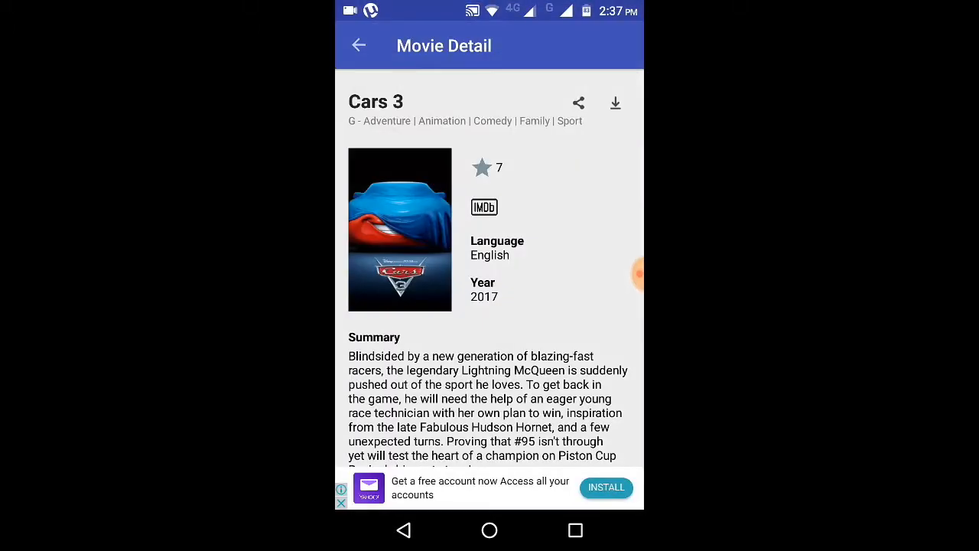
# Close the full-screen ad, back on YTS latest movies, with the search field open
pyautogui.scroll(-3)
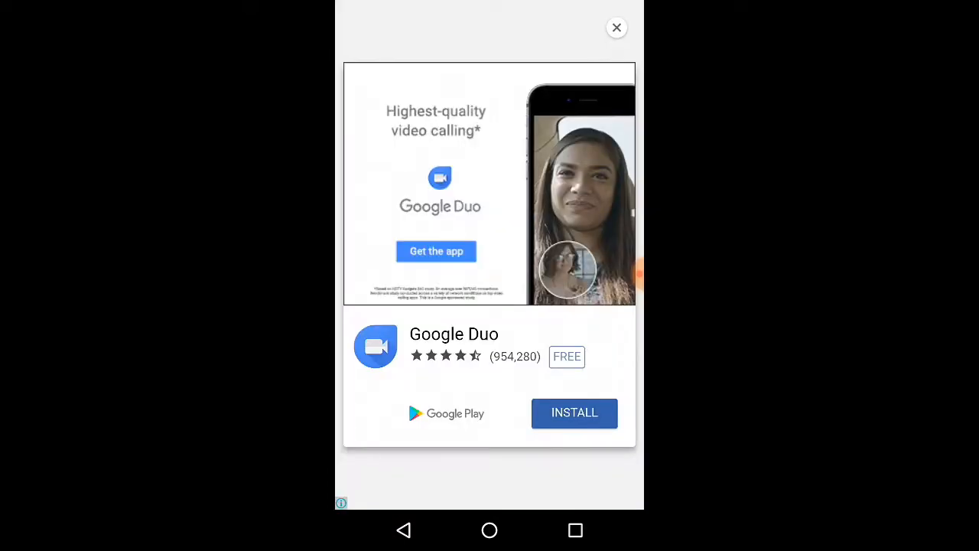
pyautogui.click(617, 27)
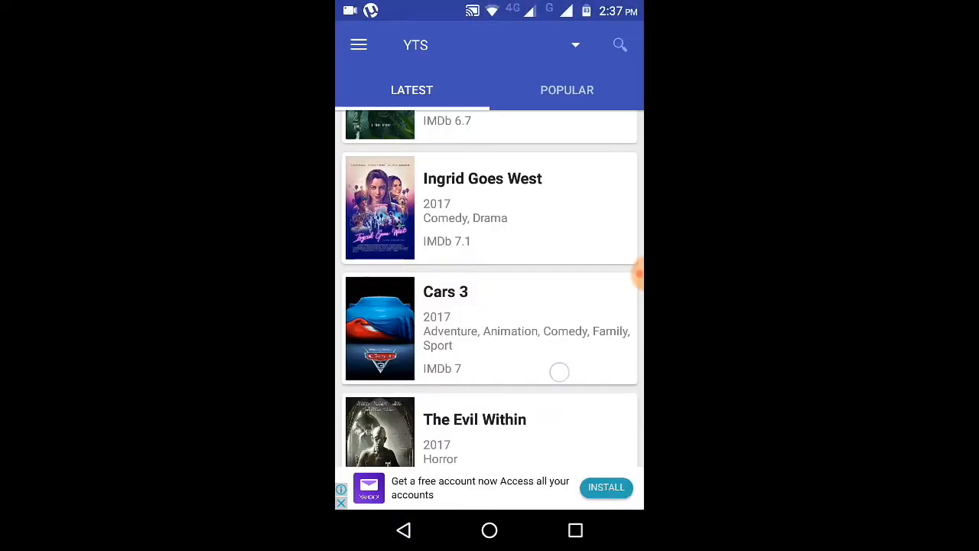
pyautogui.scroll(-3)
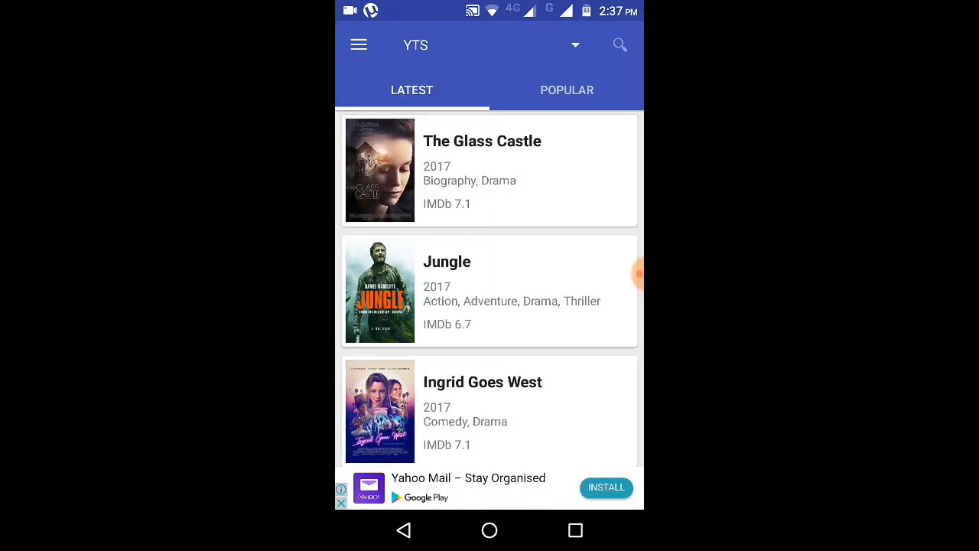
pyautogui.click(358, 44)
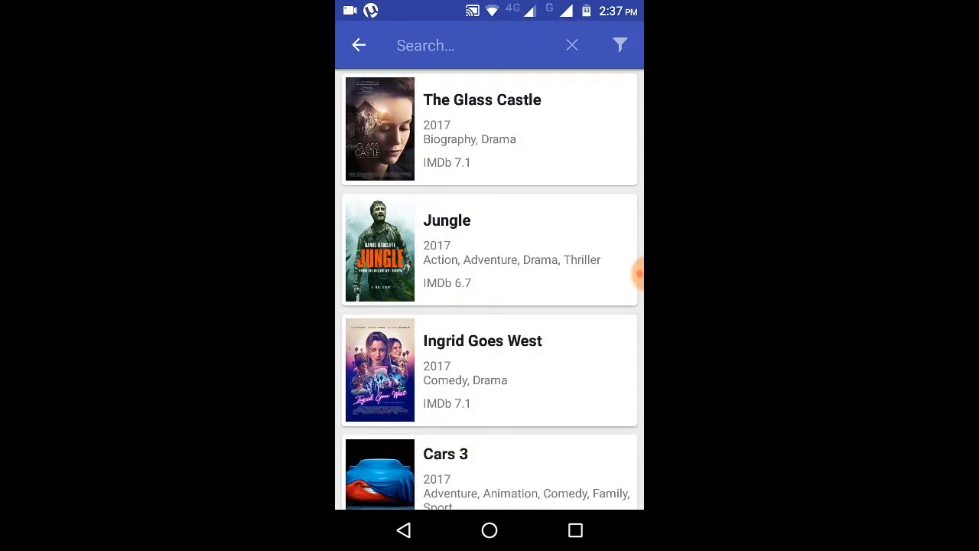
# Scroll through the YTS movie listings, then close search without a query
pyautogui.scroll(-3)
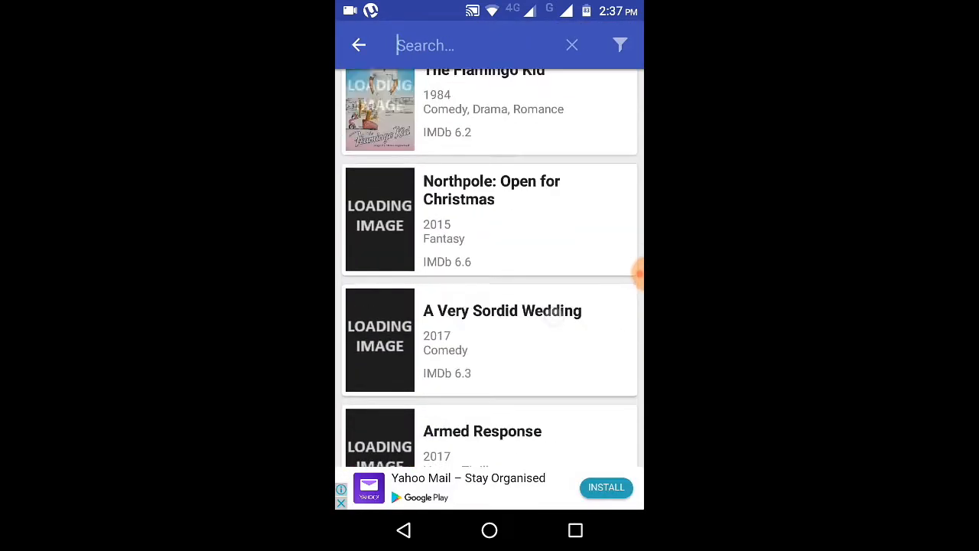
pyautogui.scroll(-3)
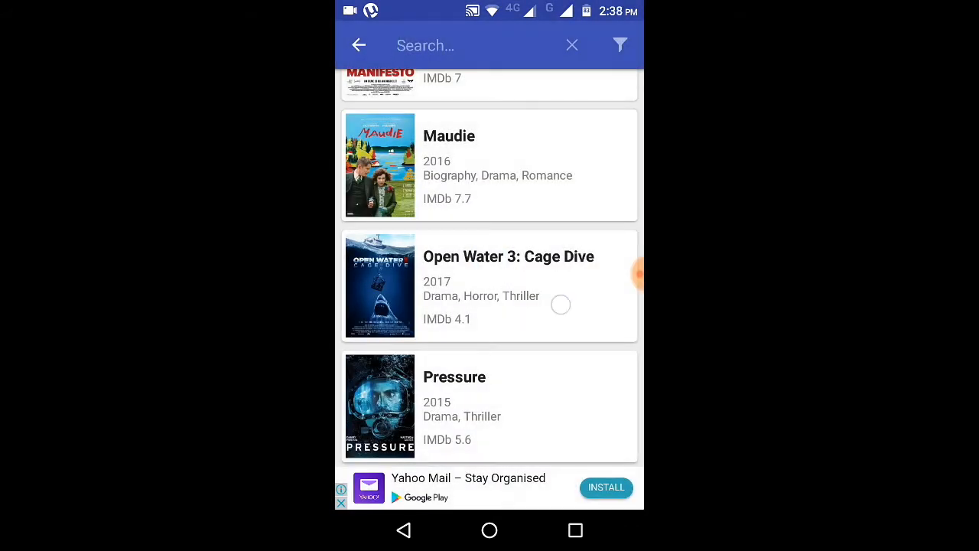
pyautogui.scroll(-3)
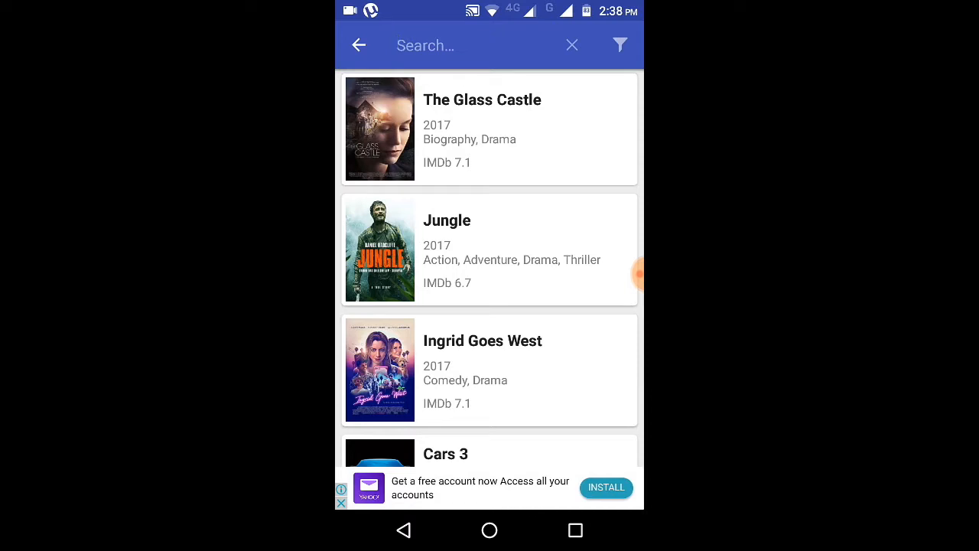
pyautogui.click(359, 45)
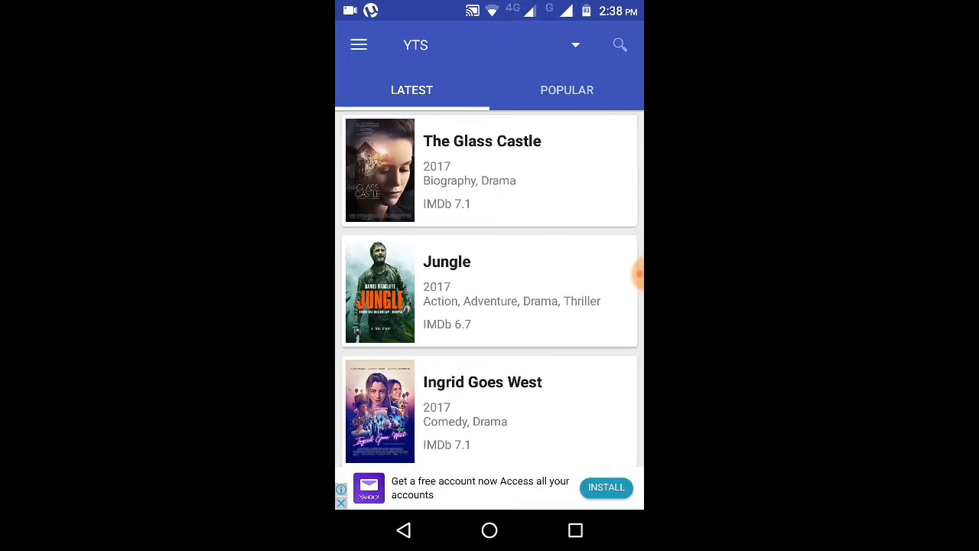